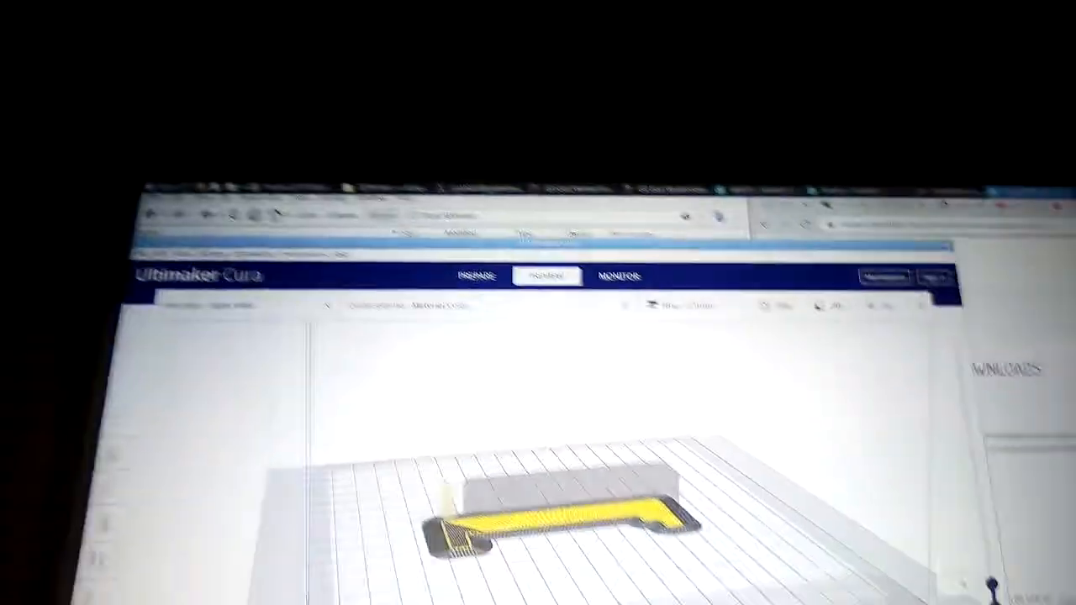
Show the Help menu entries over the sliced yellow part
left_click(387, 222)
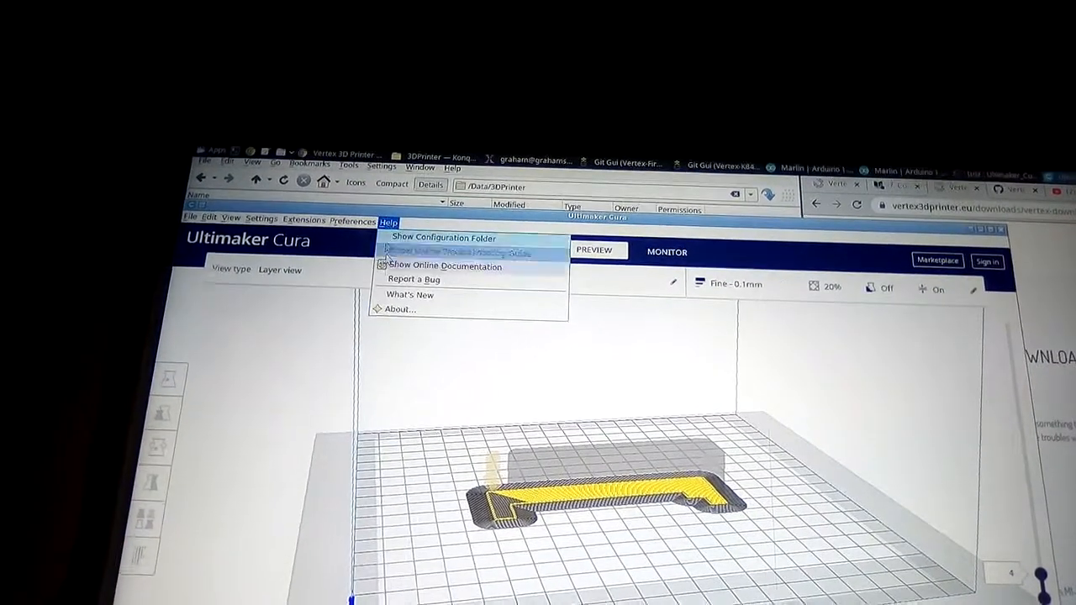
View the About Cura information with its library list, then dismiss it to return to the preview
left_click(400, 309)
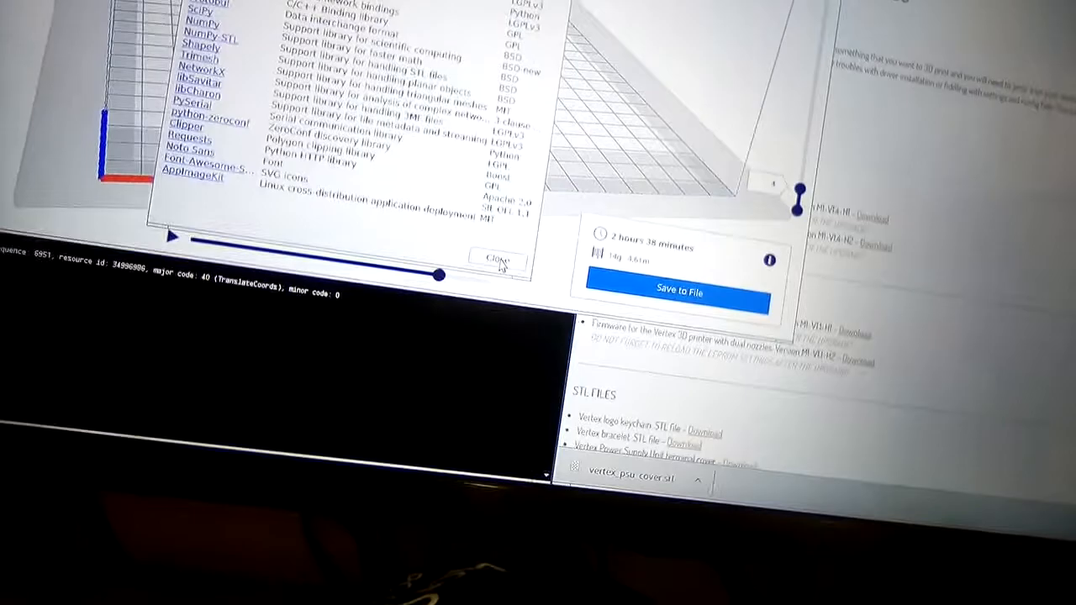
left_click(496, 259)
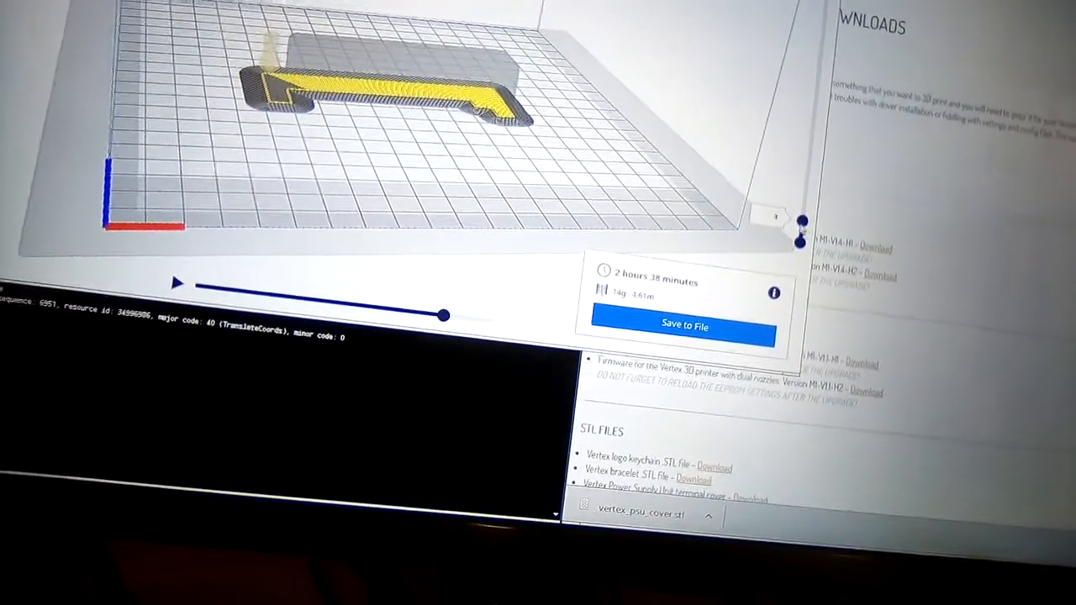